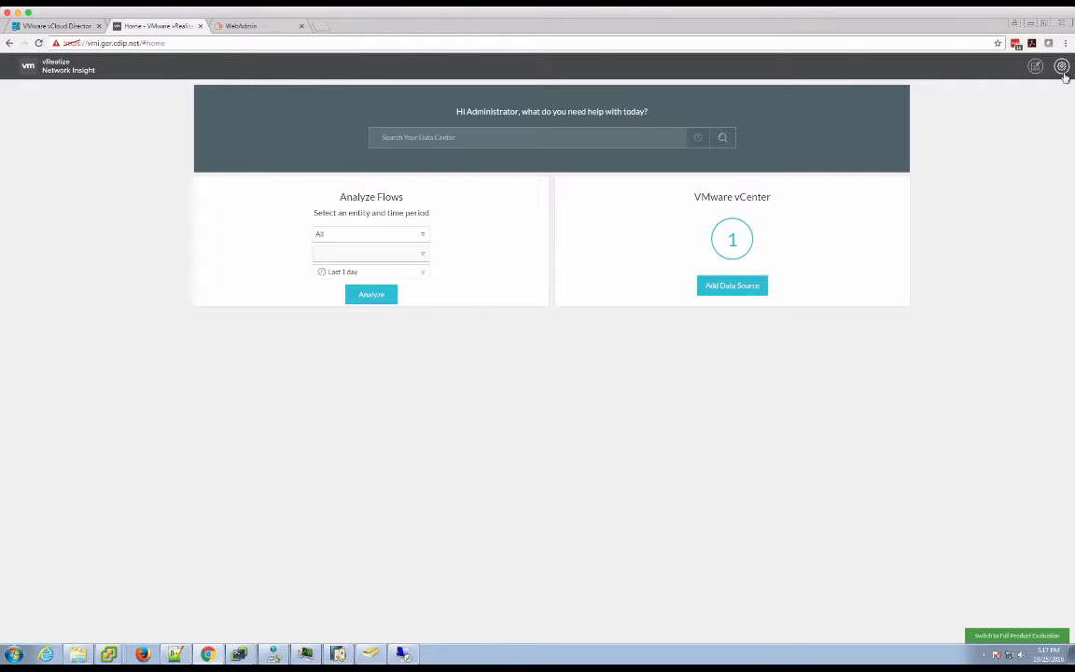
Reach the LDAP settings page via the gear menu's Settings entry.
left_click(1062, 65)
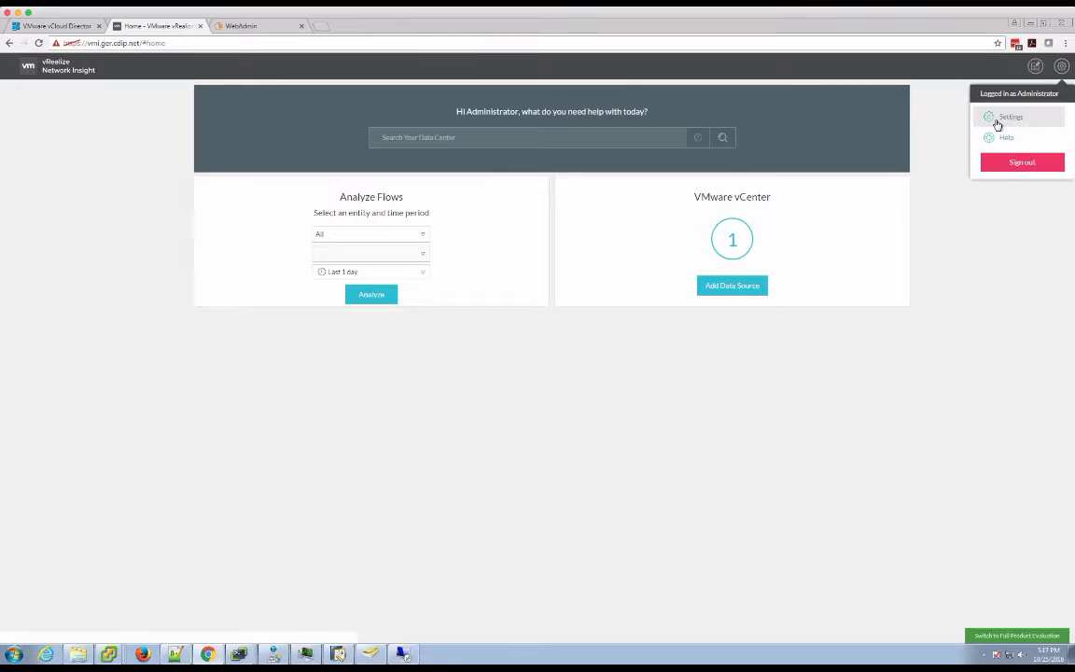
left_click(1011, 116)
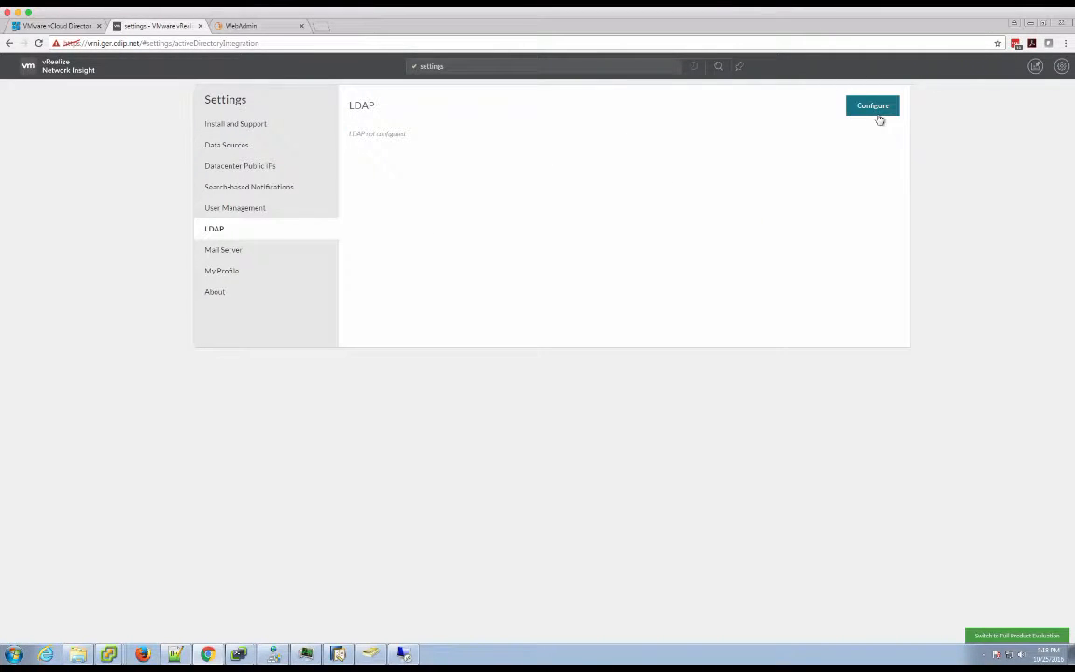
Begin LDAP configuration with the 'ldap' domain and host URL, leaving group restriction off.
left_click(871, 105)
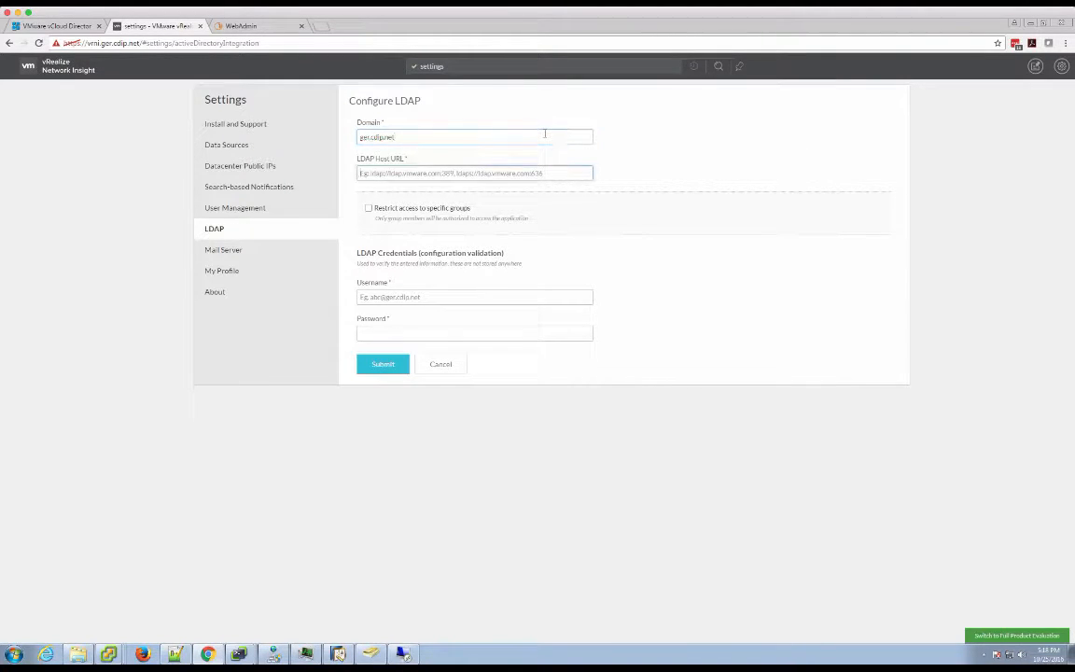
type("ldap://ger.cdip.net")
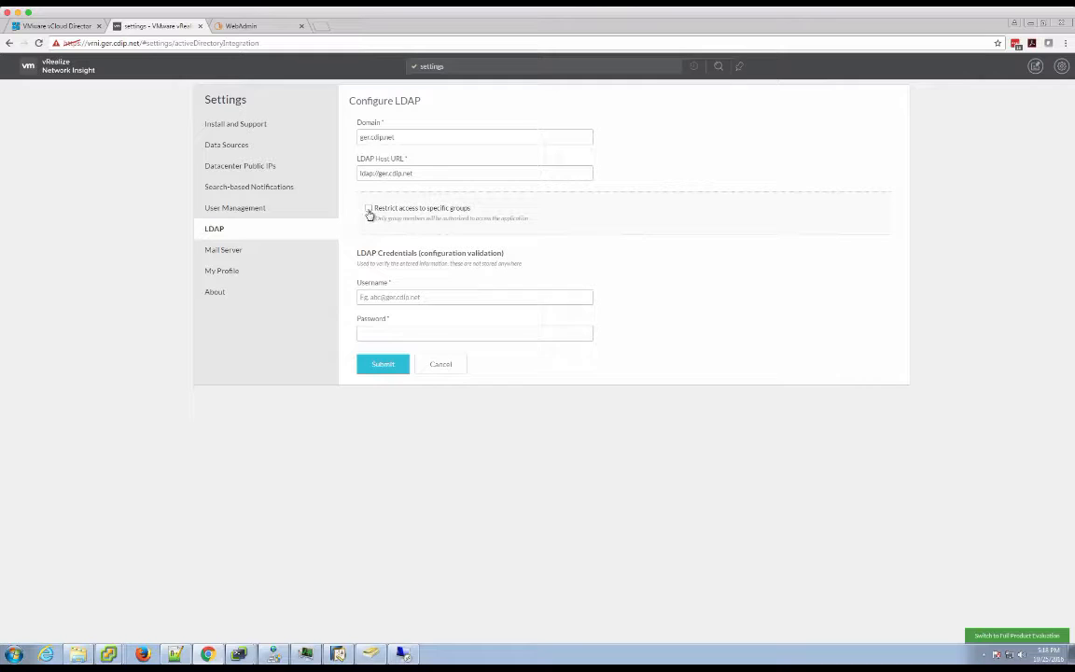
left_click(368, 209)
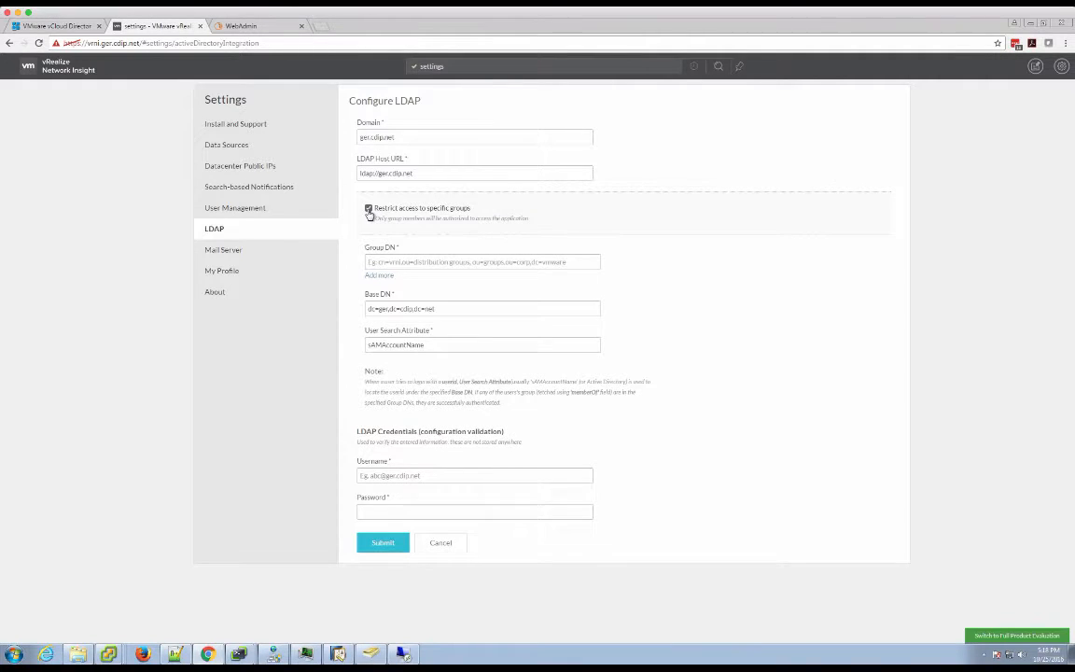
left_click(367, 209)
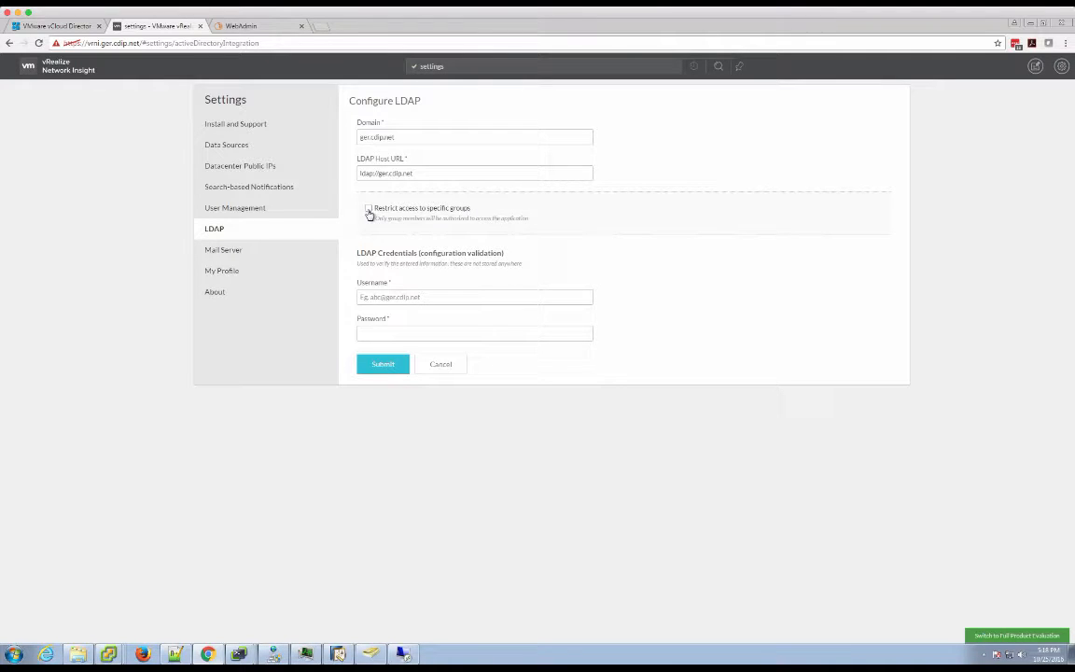
Enter the bind username 'admin' and its password in the LDAP form.
left_click(474, 297)
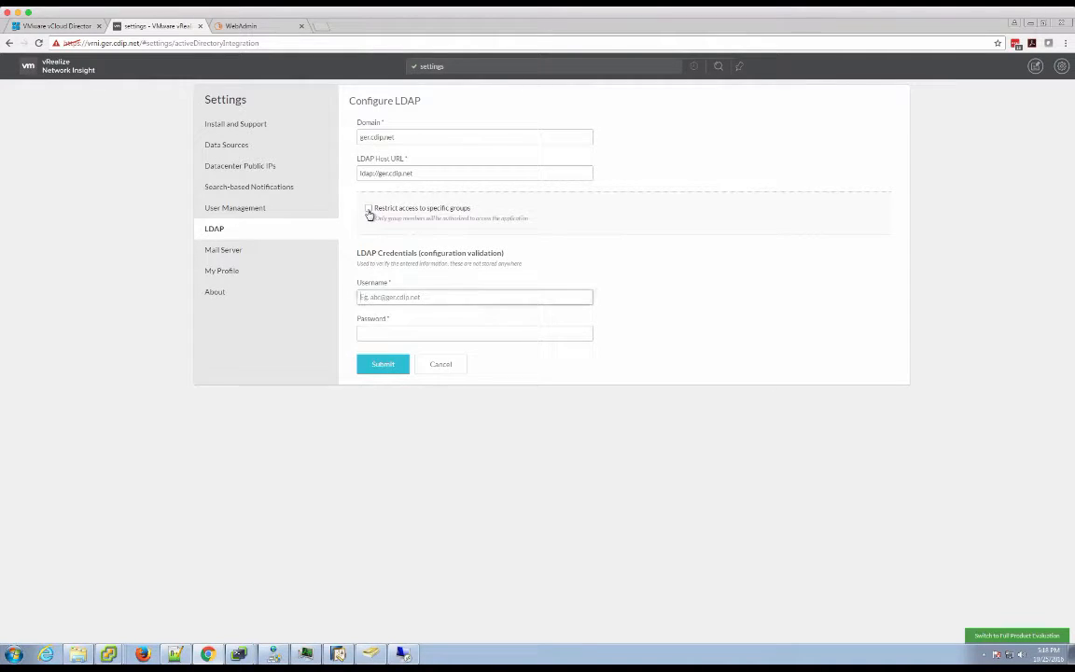
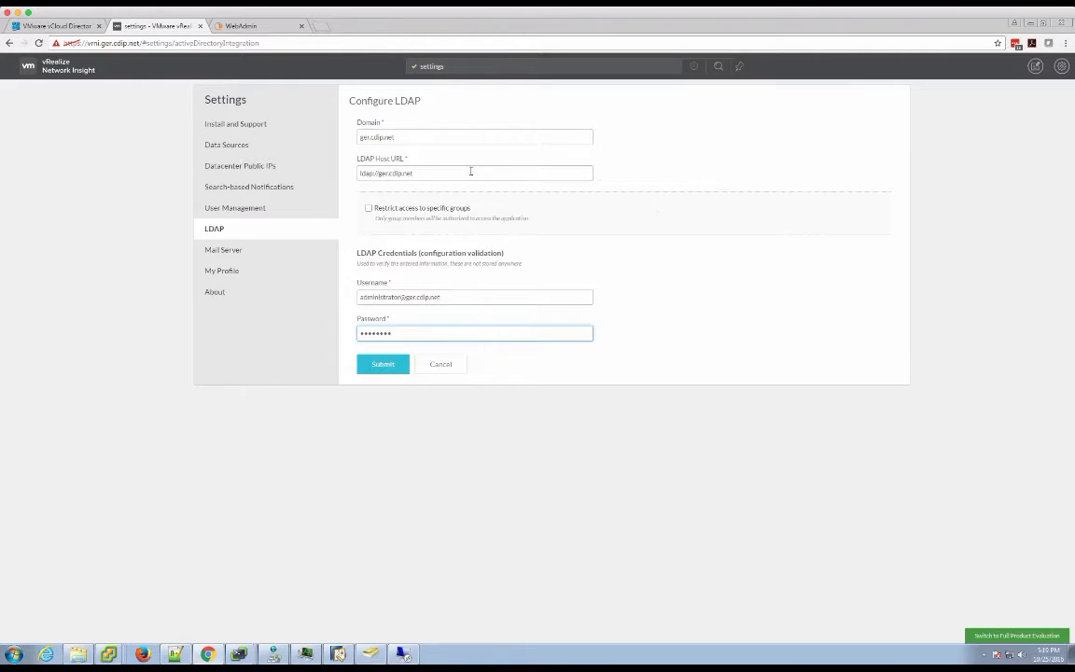
left_click(383, 364)
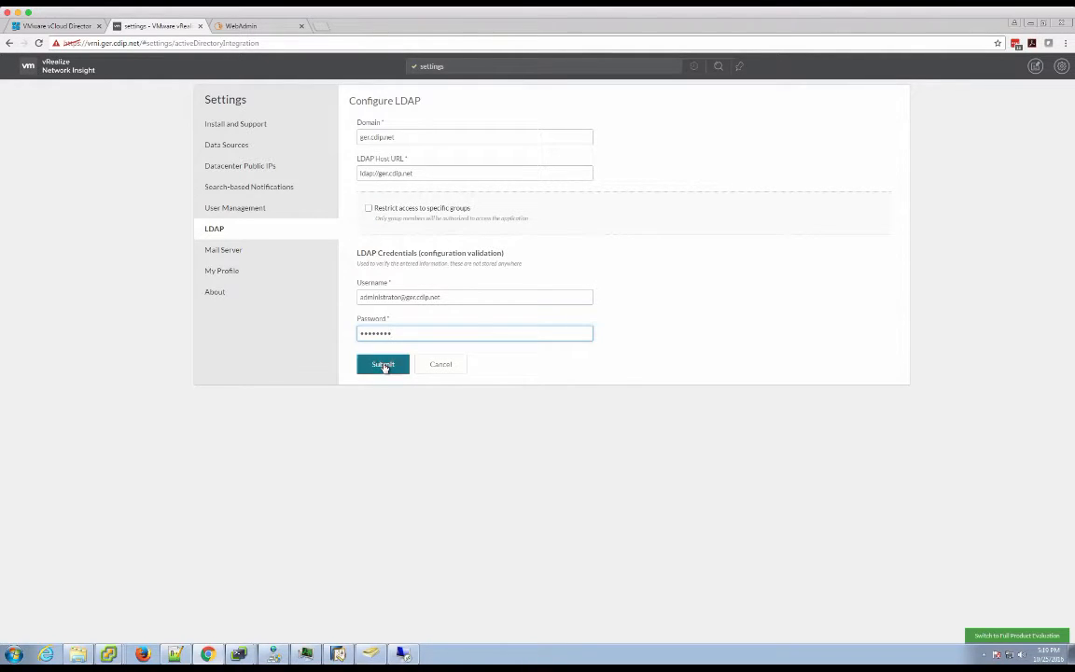
Submit the LDAP configuration, then sign out of the Administrator session to log in as a domain user.
left_click(383, 364)
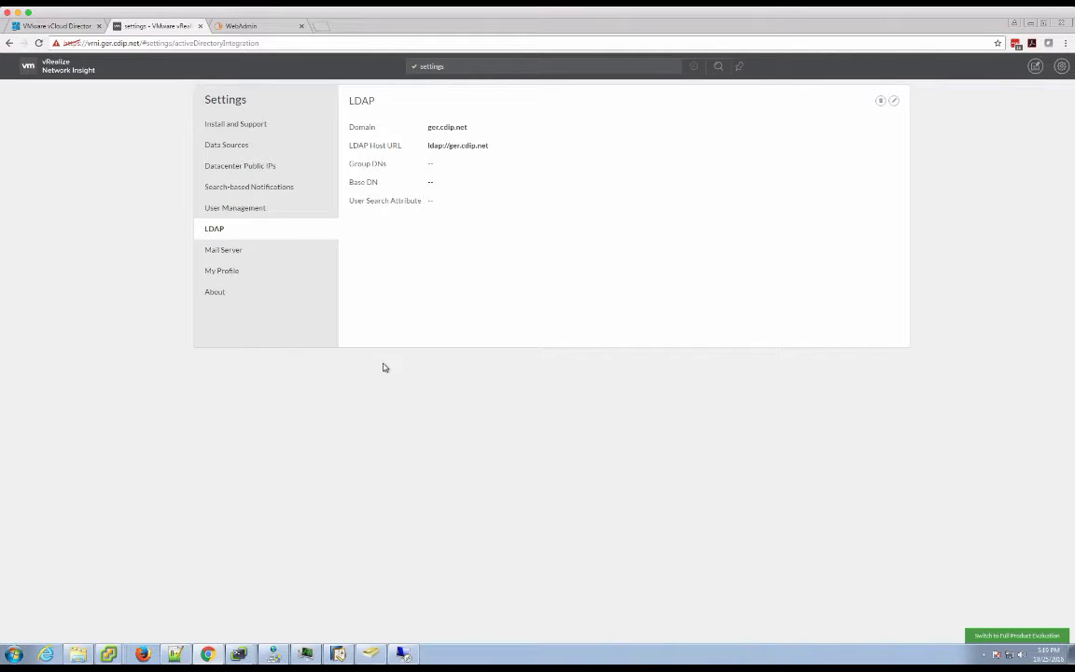
mouse_move(873, 227)
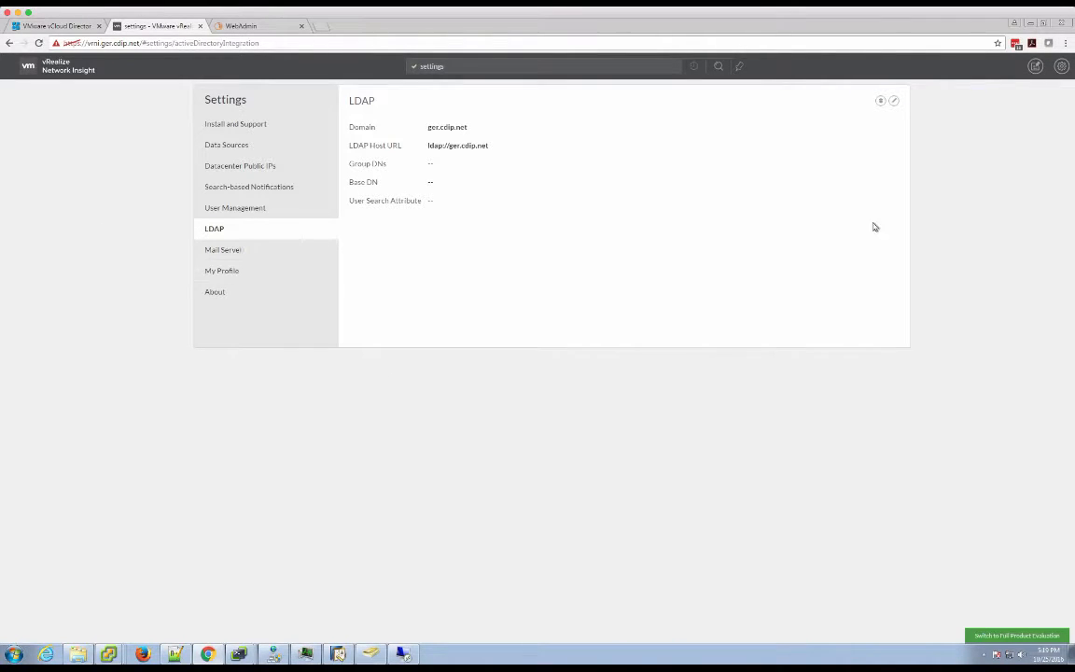
left_click(1062, 65)
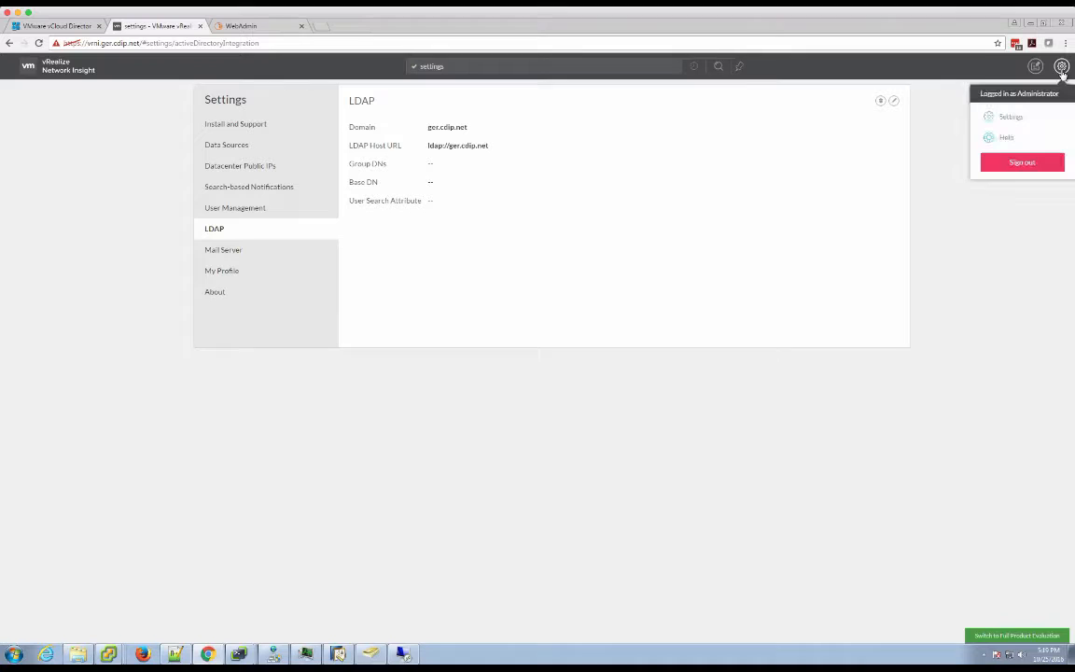
left_click(1022, 163)
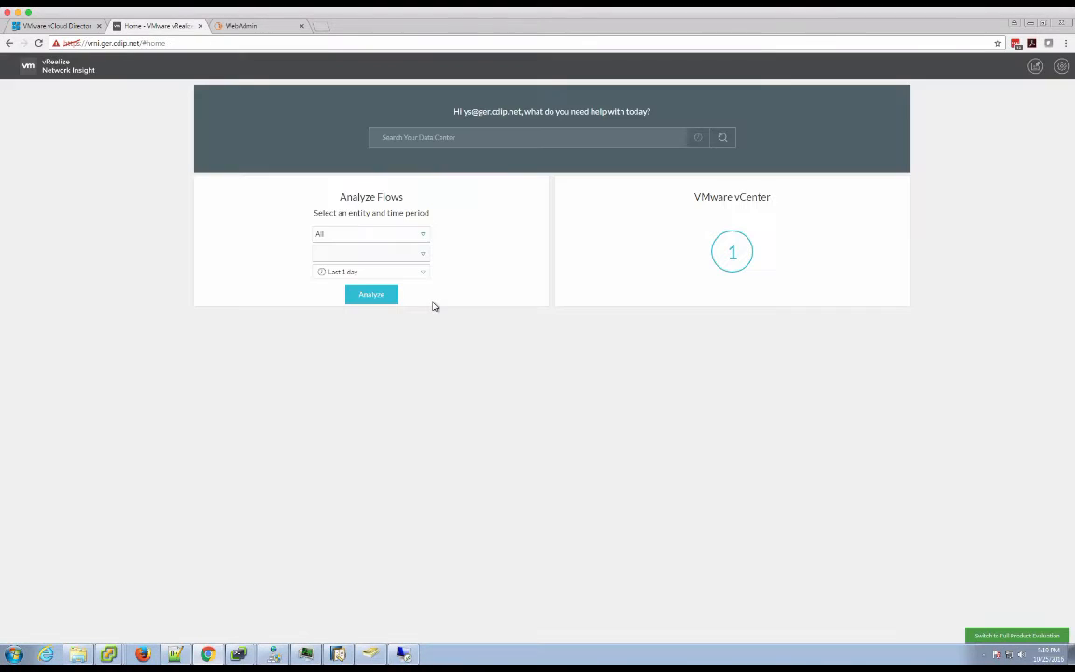
Search 'dc04-' as the domain user, view its limited Settings, then sign out to return as Administrator.
left_click(522, 138)
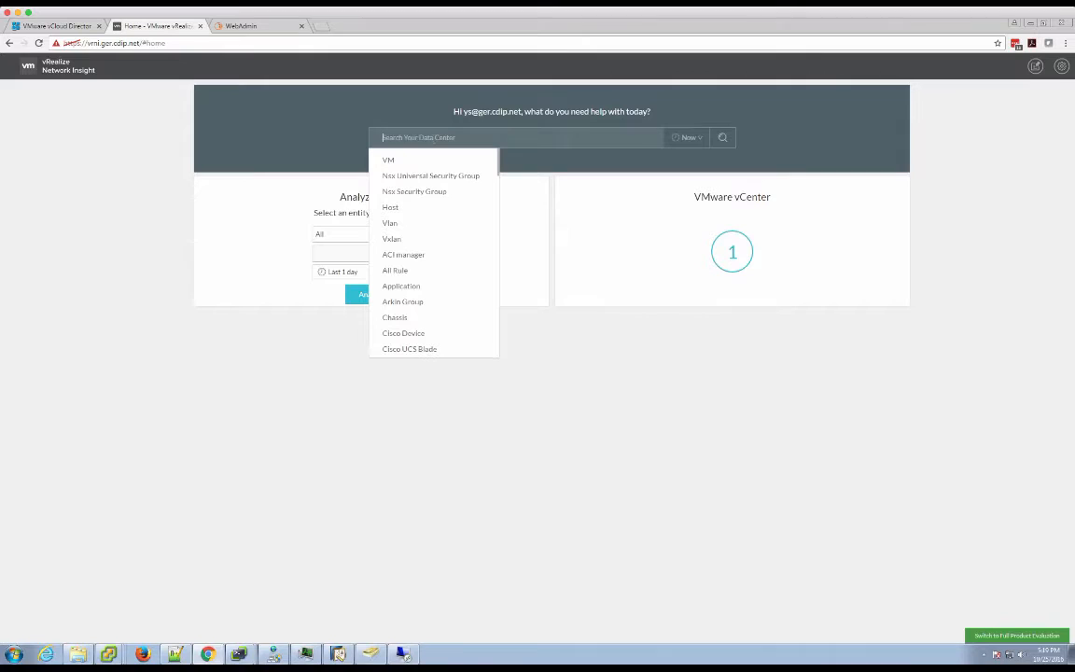
type("dc04-")
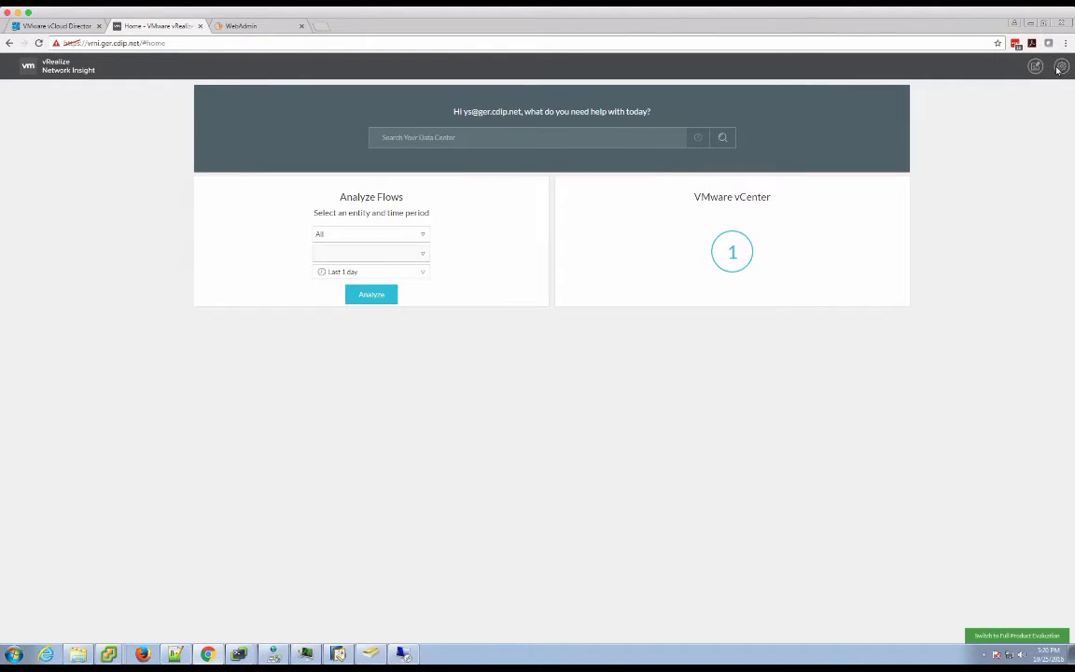
left_click(1062, 67)
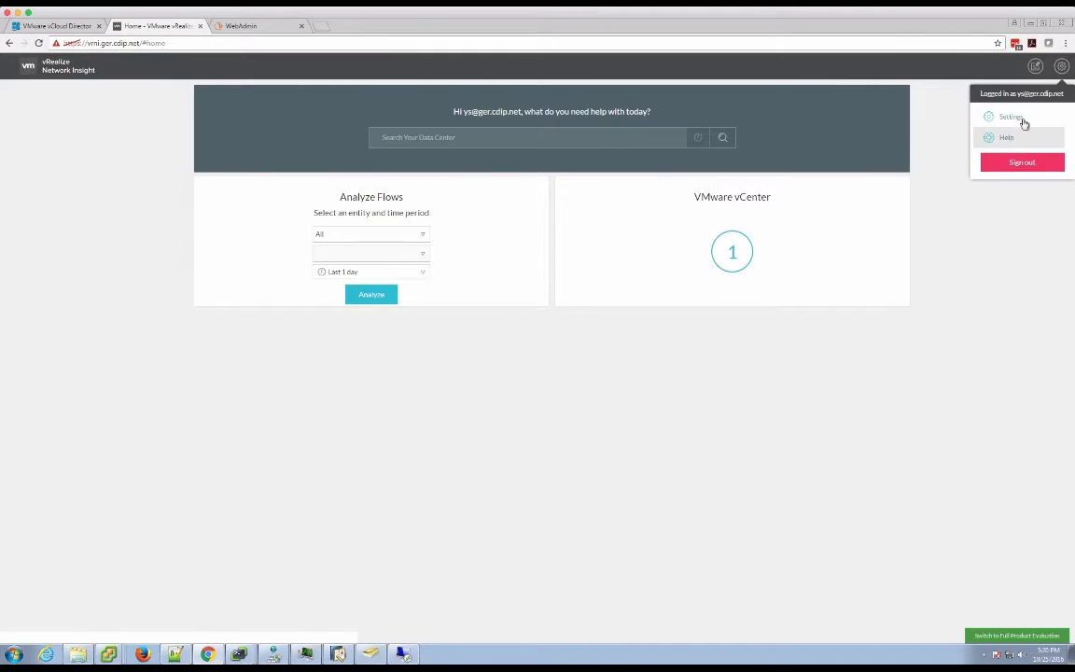
left_click(1011, 116)
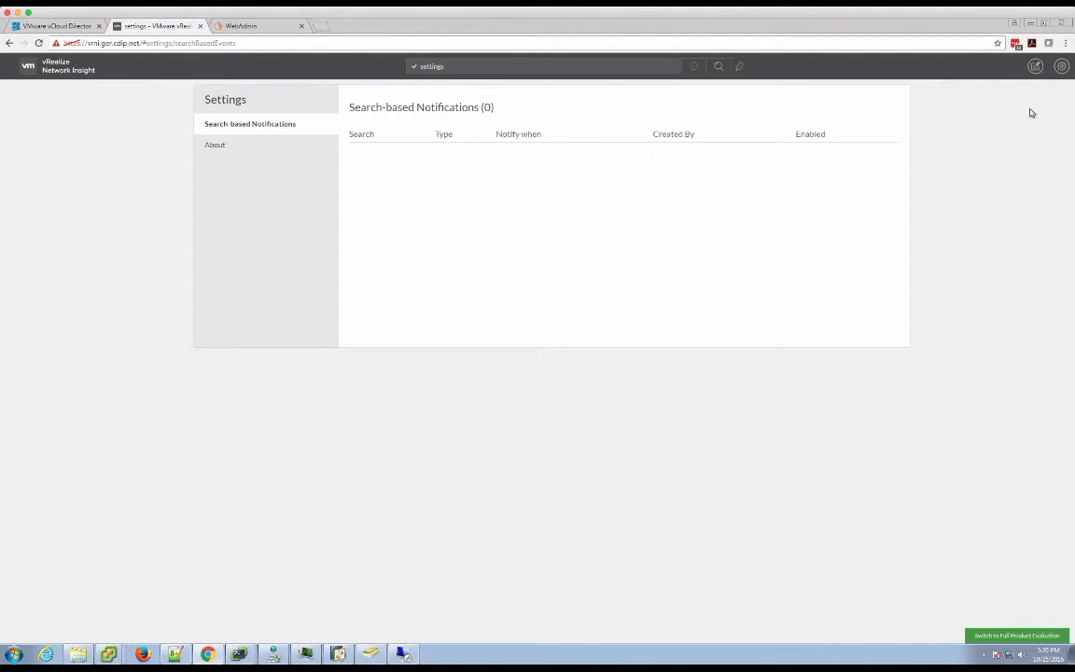
left_click(1060, 65)
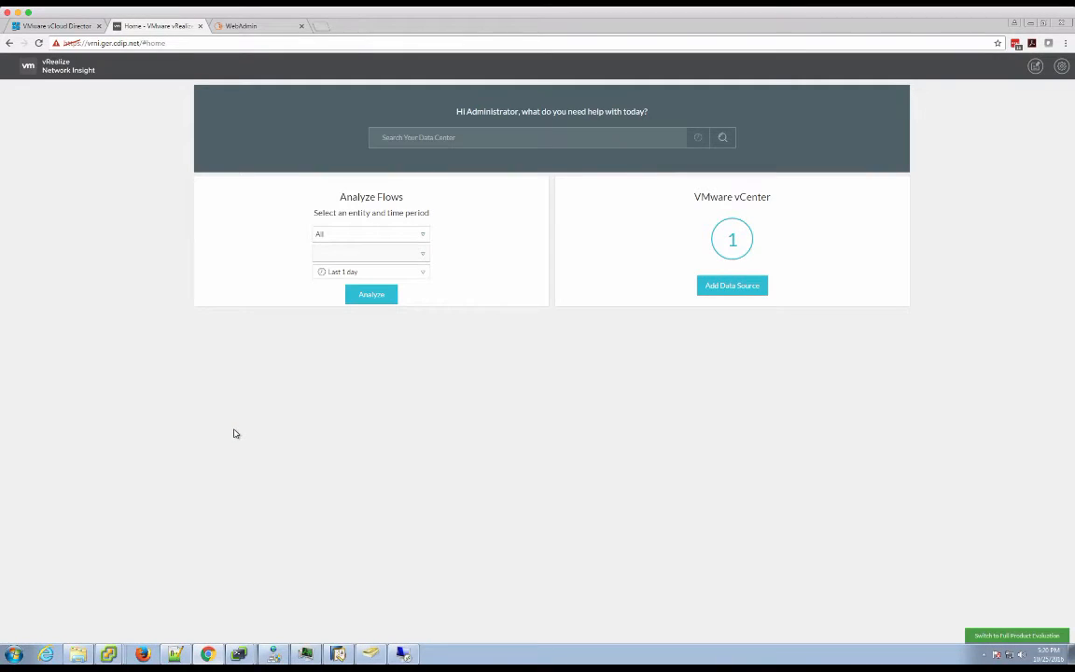
mouse_move(909, 242)
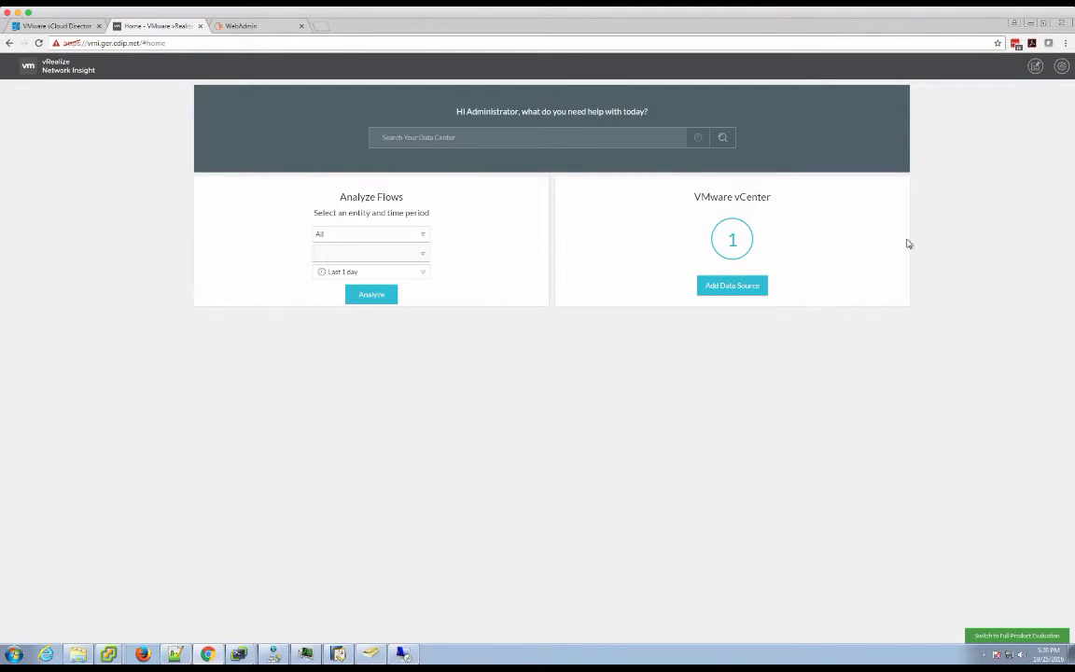
Go to Settings > User Management and show the Network Users list with the LDAP domain user.
left_click(1061, 66)
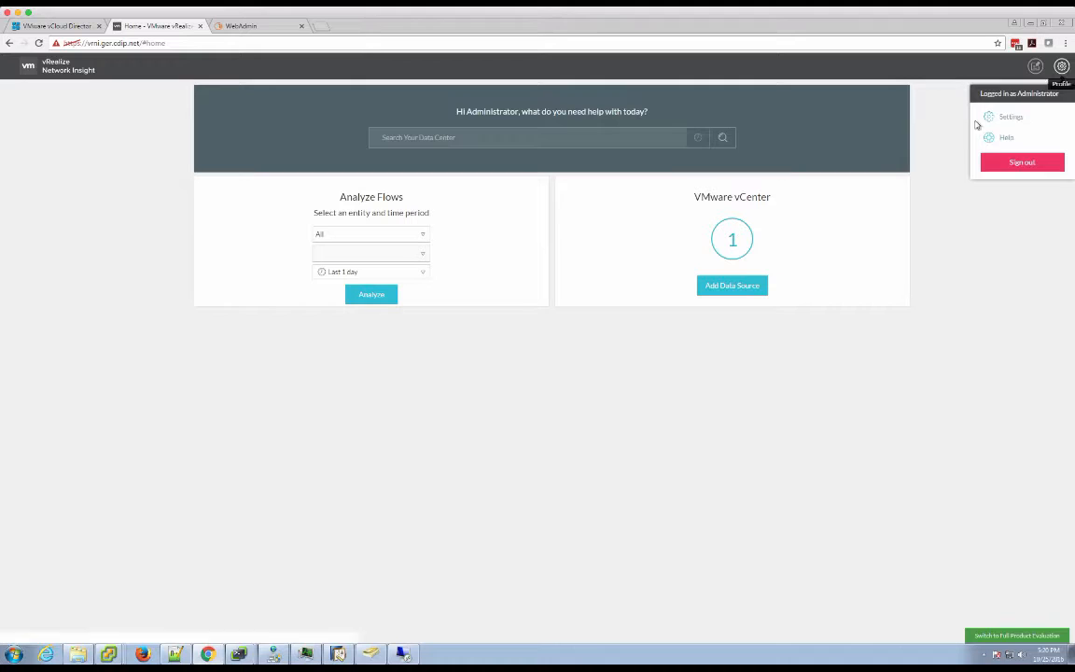
left_click(1011, 115)
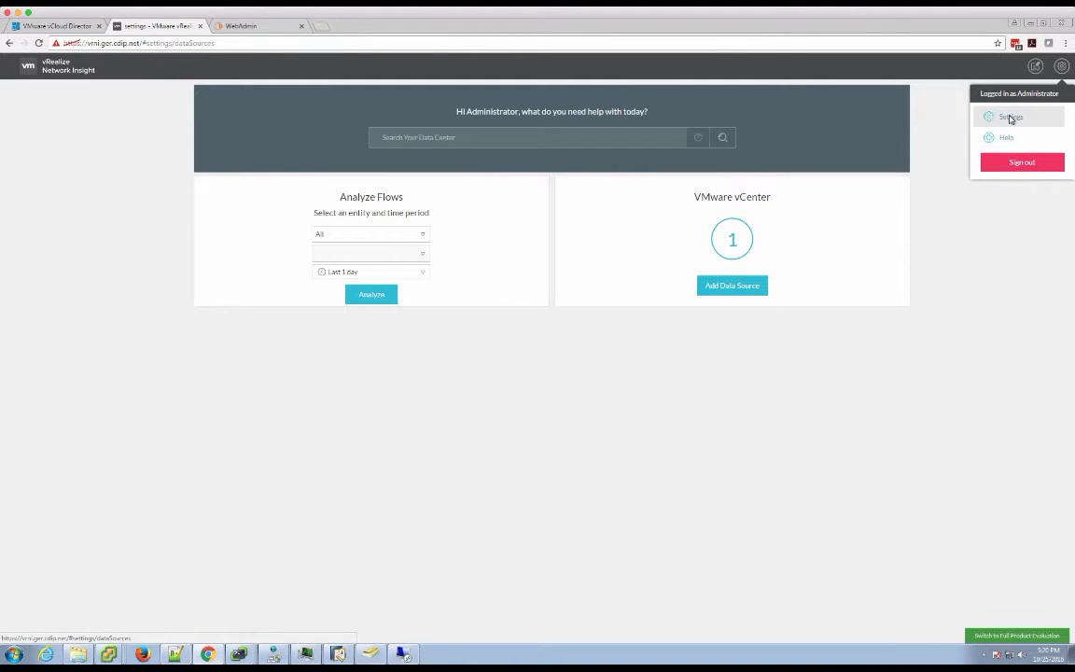
left_click(1011, 116)
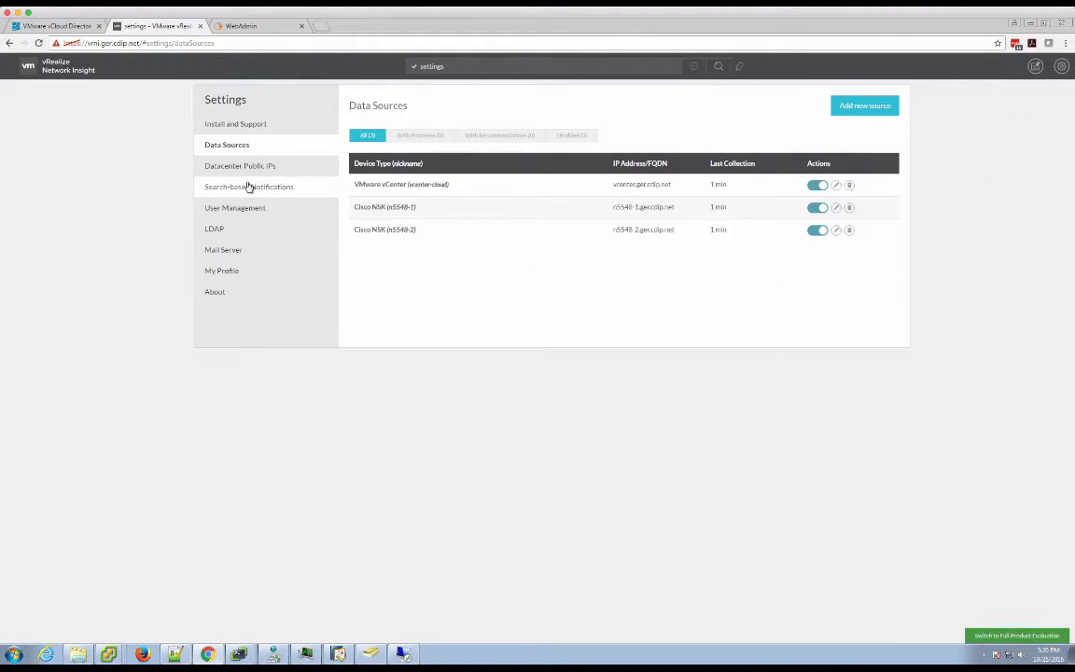
left_click(235, 207)
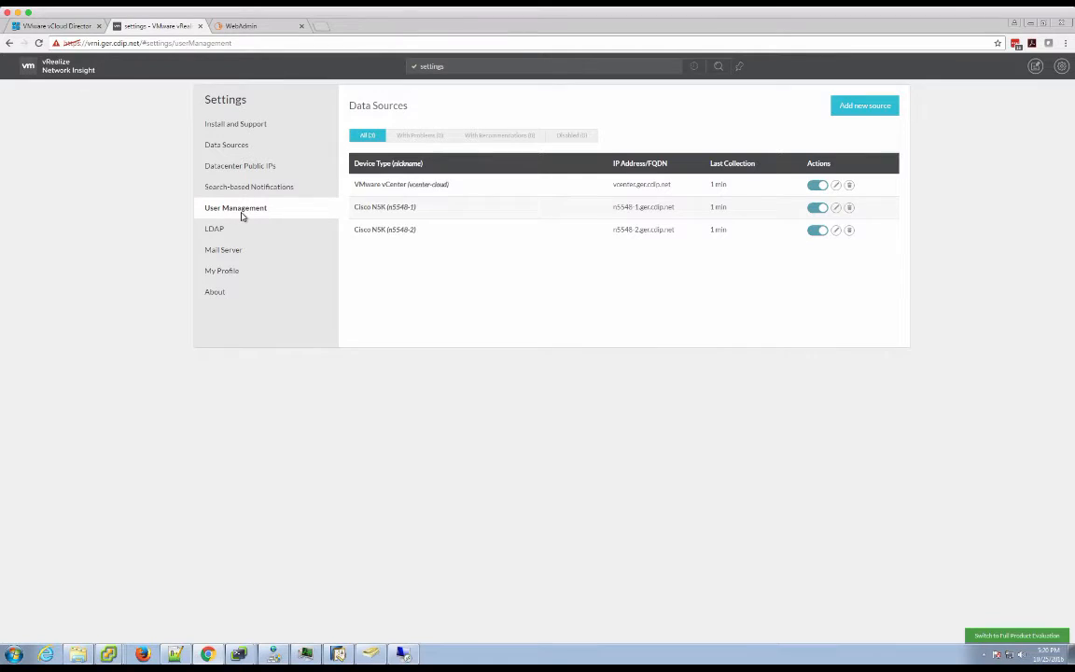
left_click(235, 207)
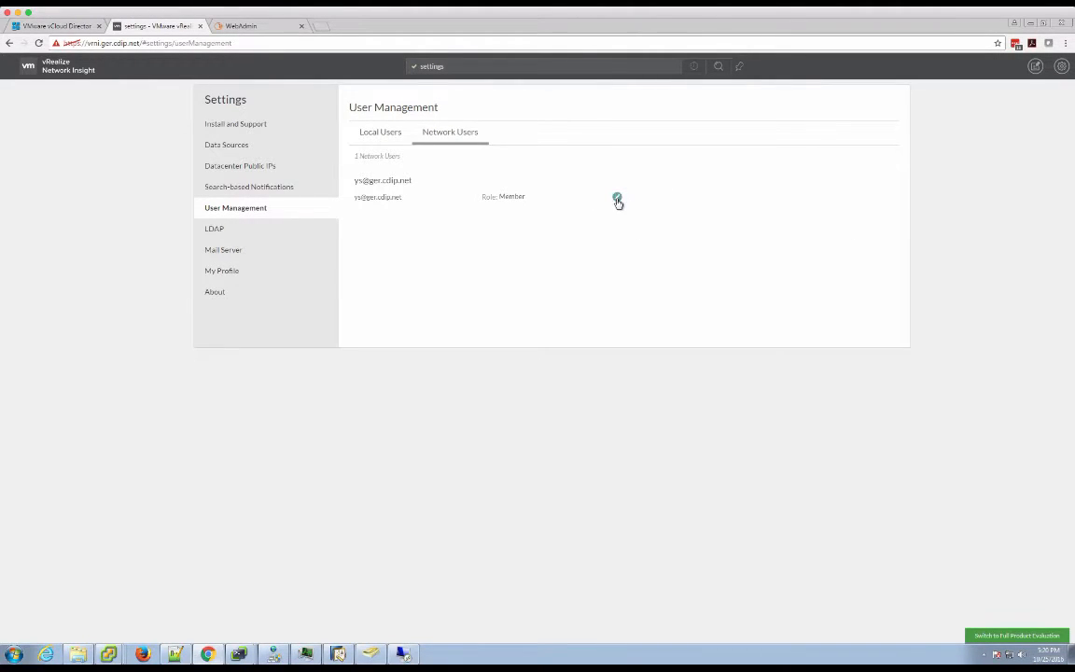
Change the network user's role to Administrator and save the change.
left_click(617, 202)
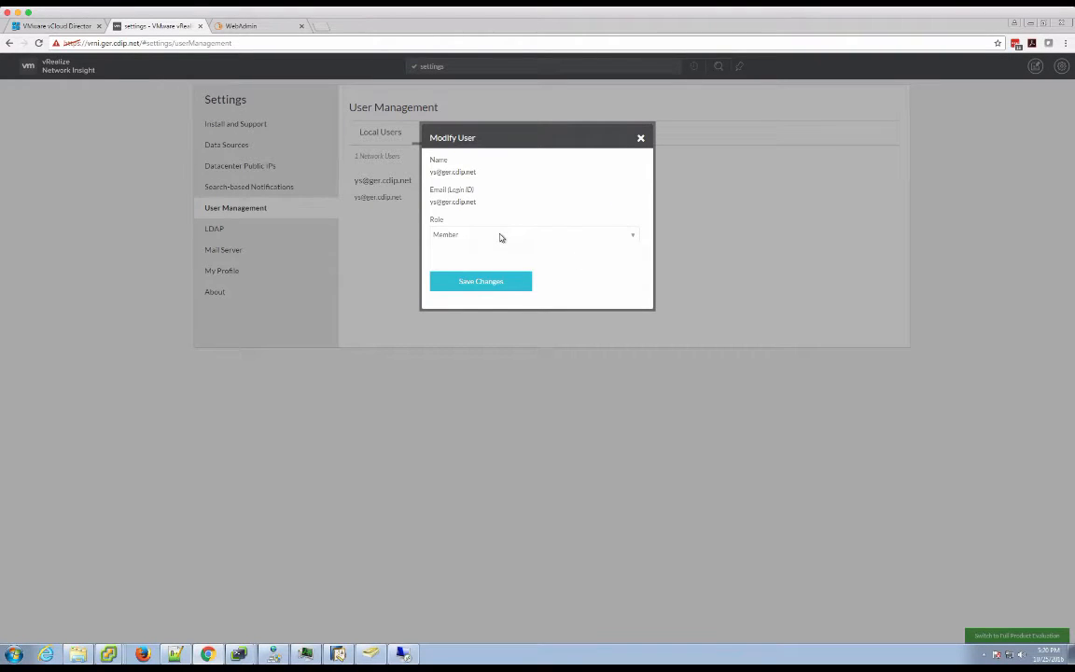
left_click(533, 235)
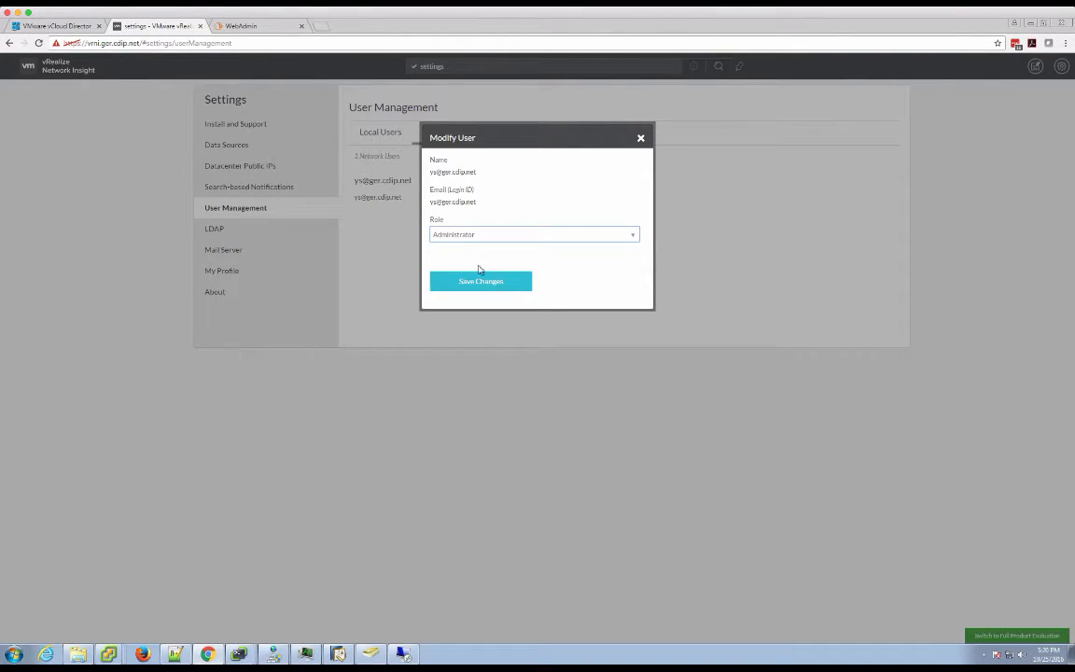
left_click(481, 279)
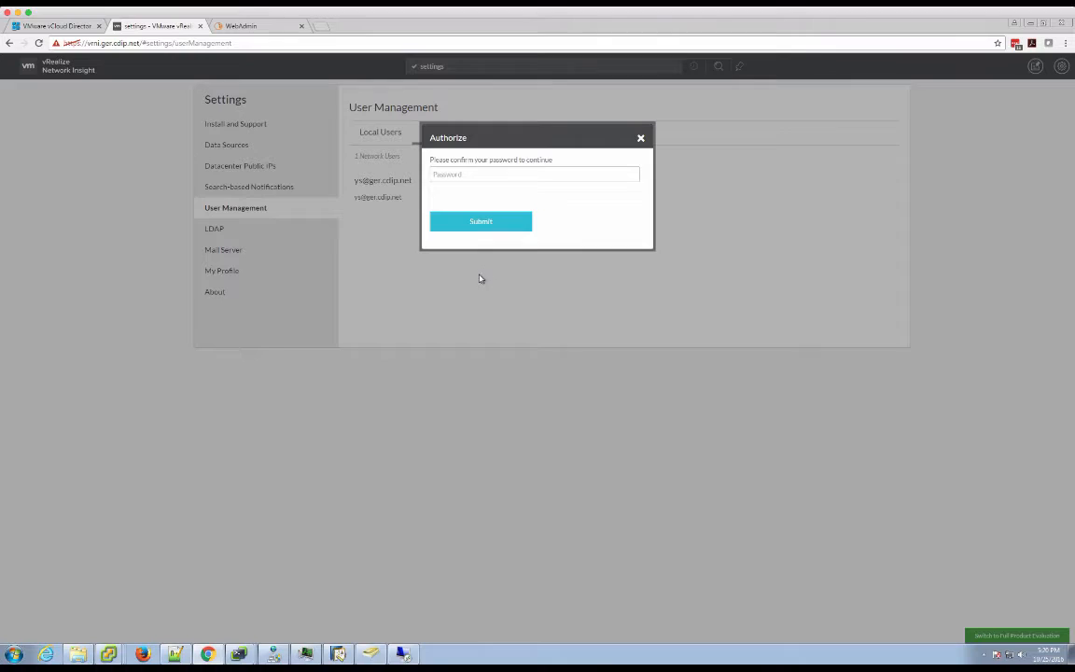
Authorize the role change with the admin password and return to the home dashboard.
left_click(534, 176)
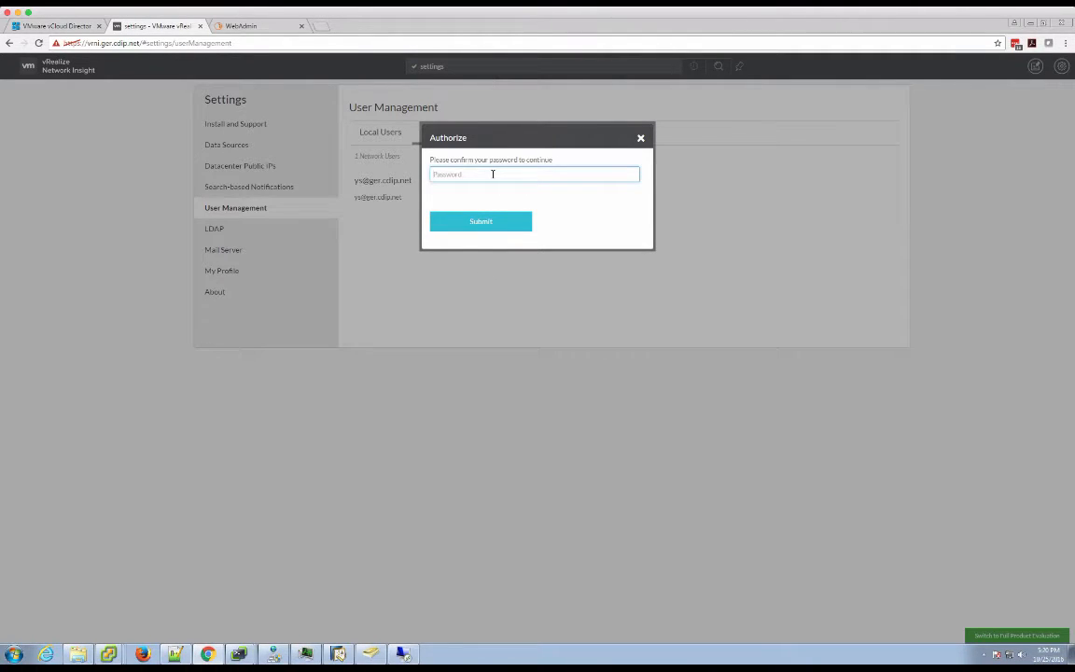
type("•••••")
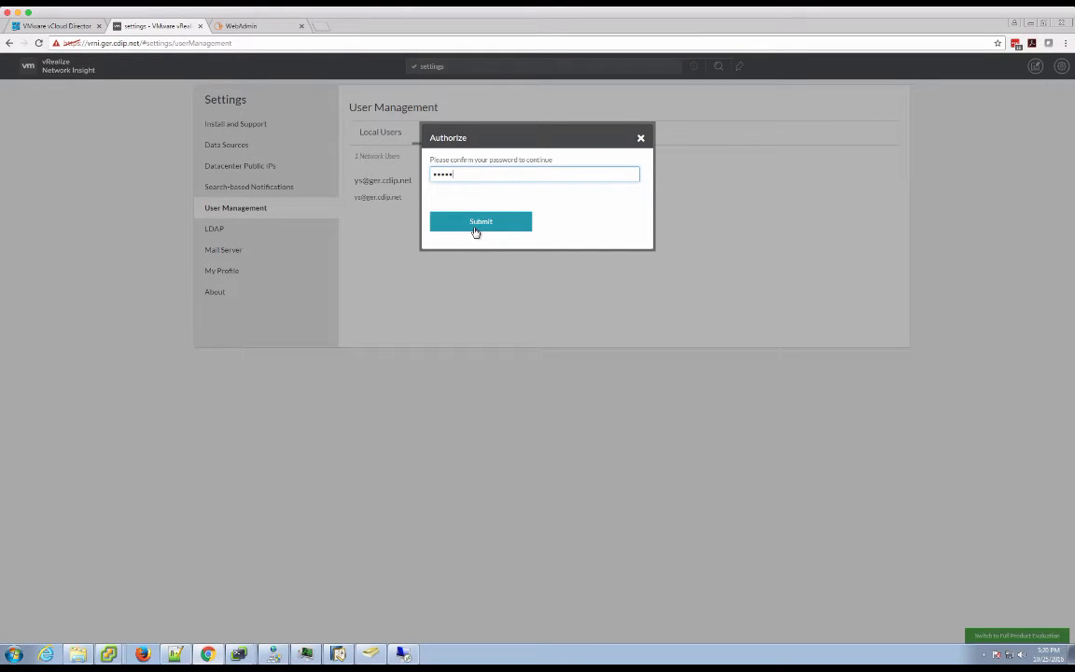
left_click(481, 220)
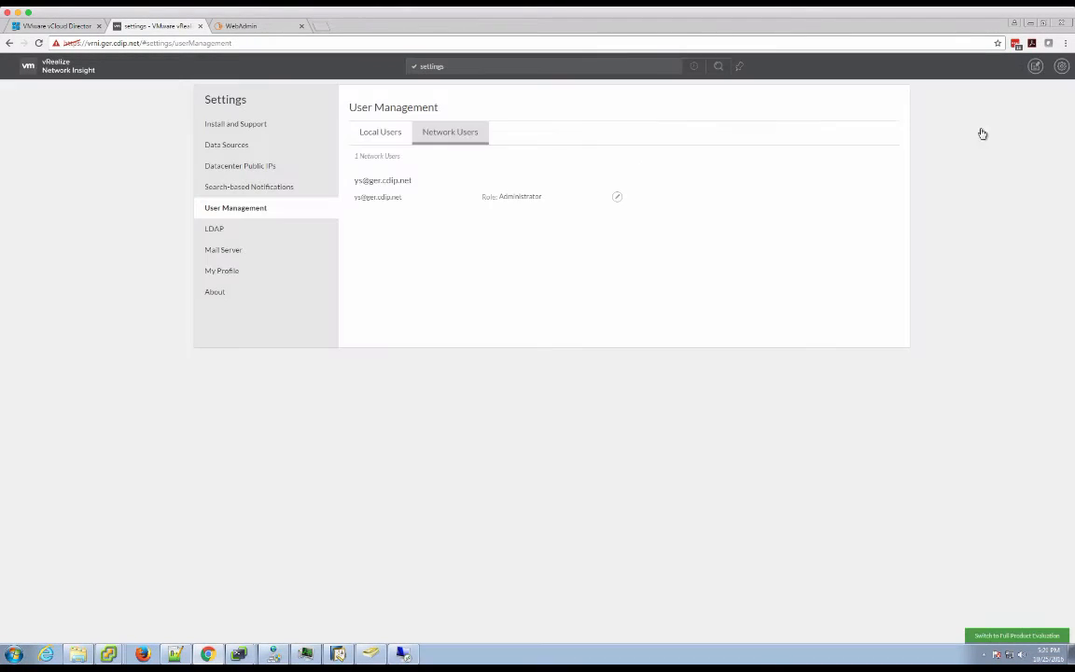
left_click(1061, 66)
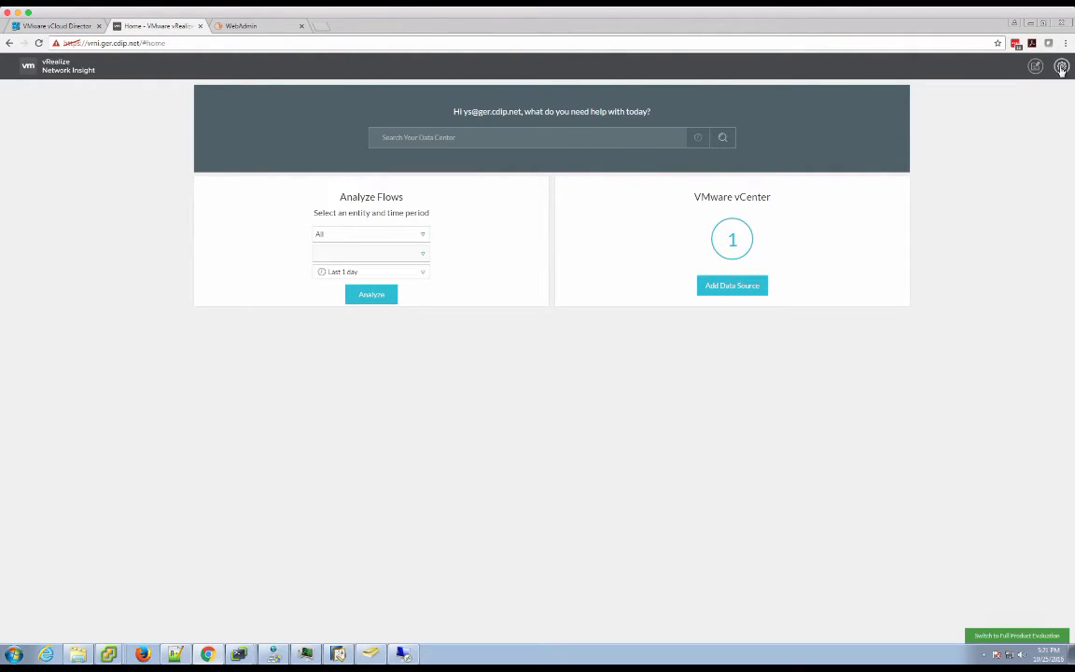
Review the Datacenter Public IPs, Search-based Notifications and User Management settings pages.
left_click(1060, 67)
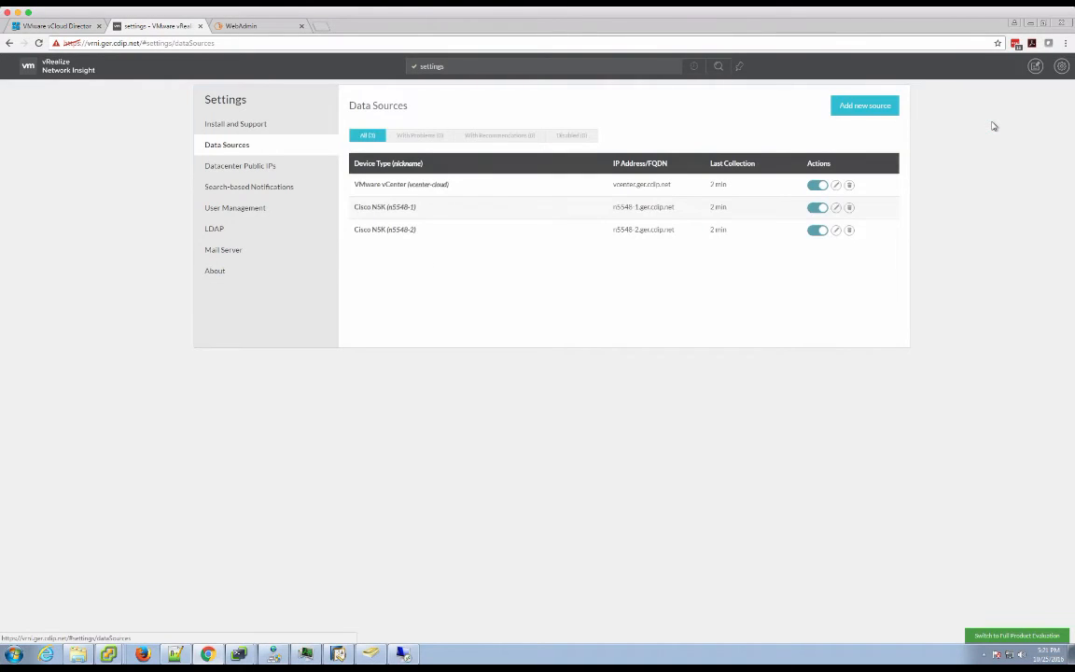
left_click(239, 164)
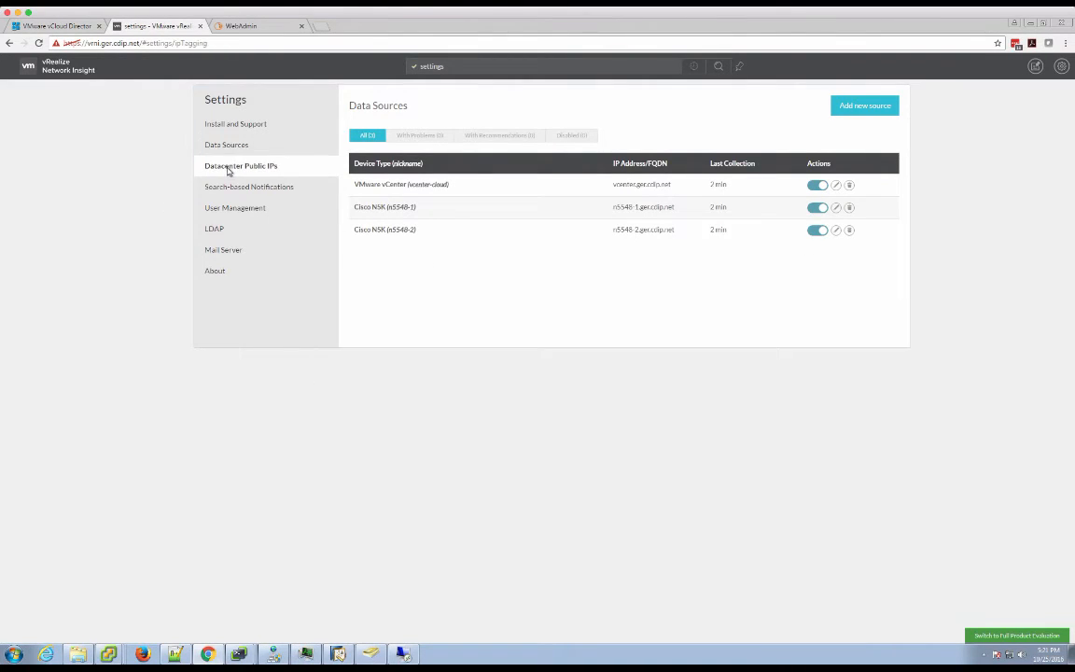
left_click(241, 165)
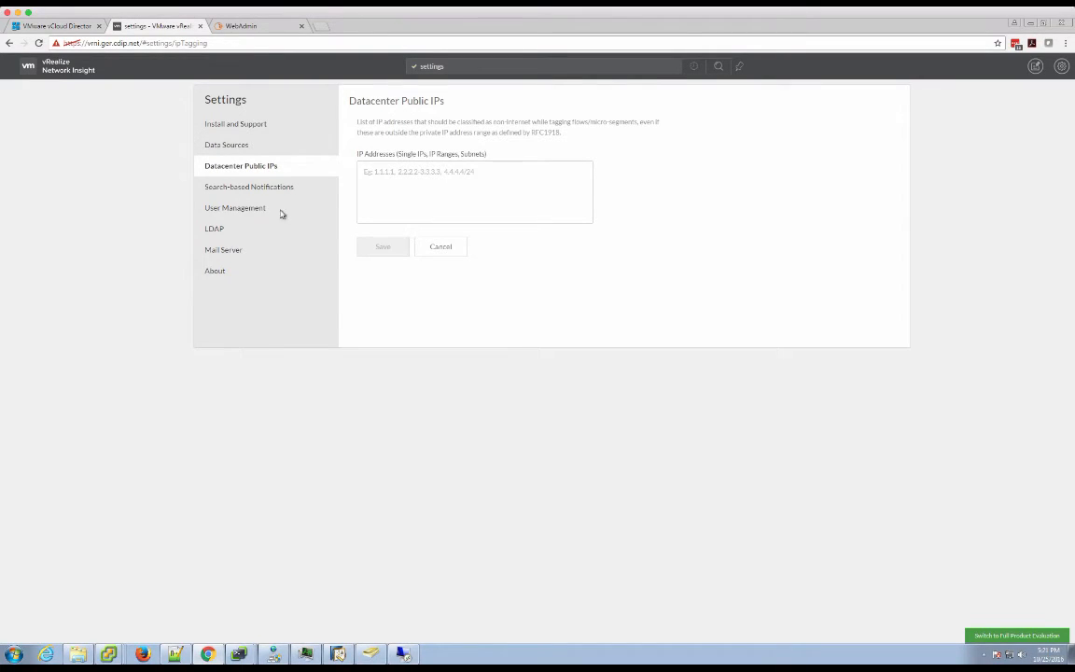
left_click(250, 187)
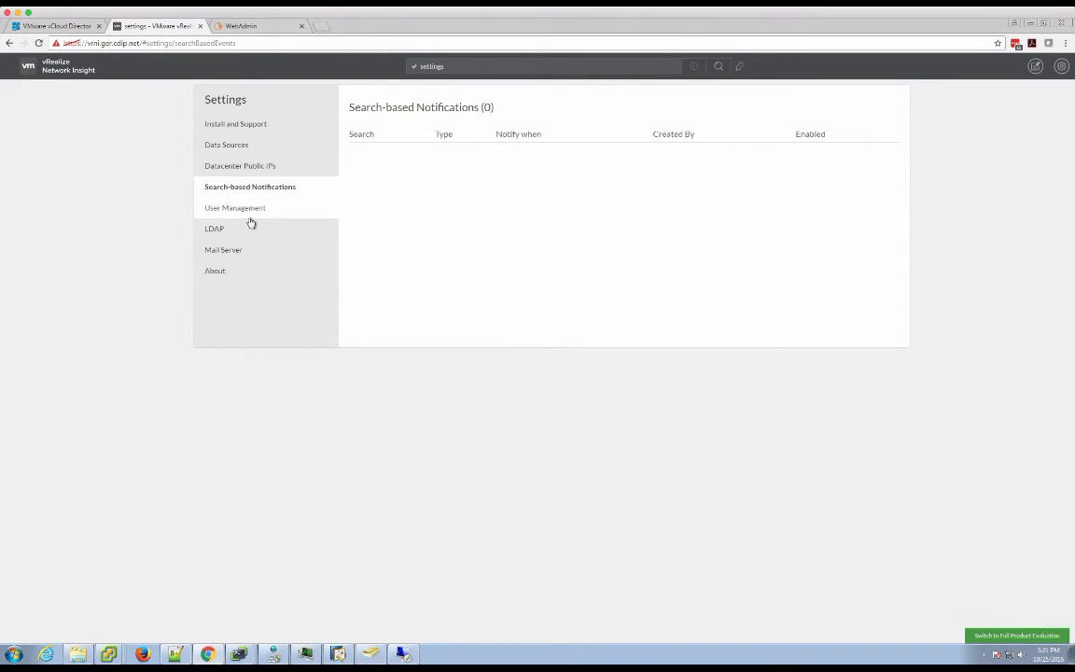
left_click(235, 208)
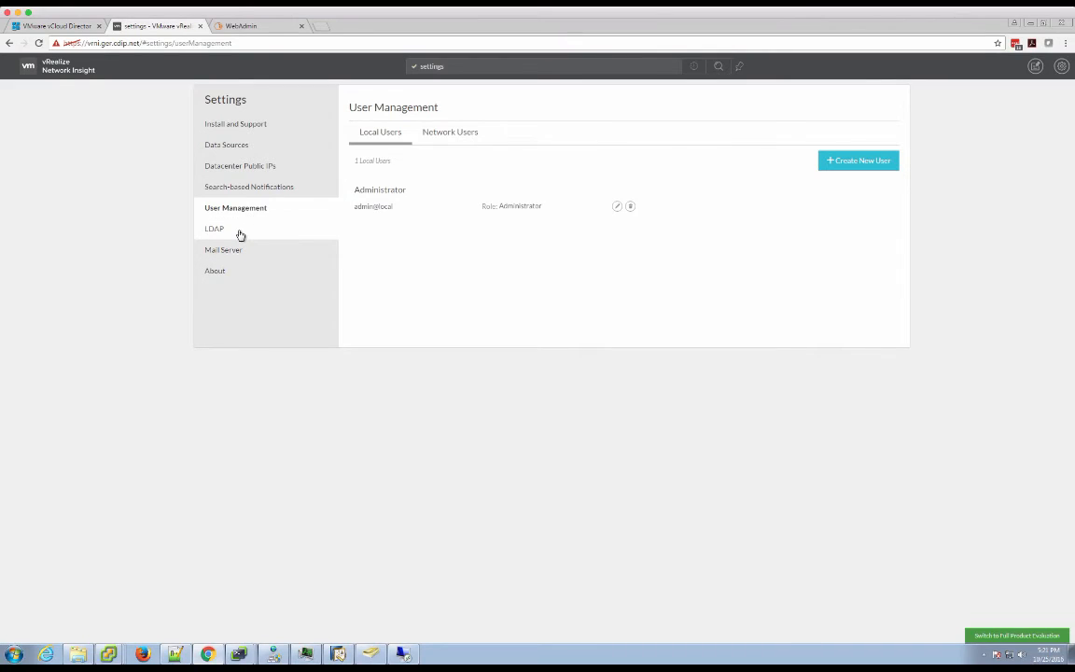
Review LDAP, Mail Server and About, ending on Install and Support showing Good health.
left_click(213, 227)
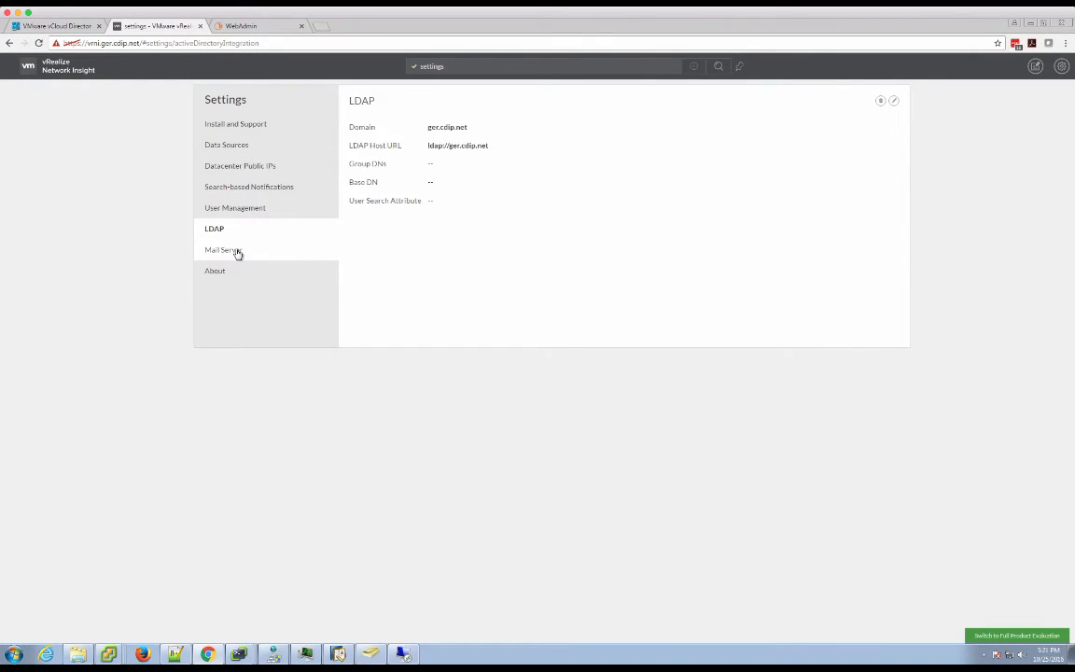
left_click(224, 250)
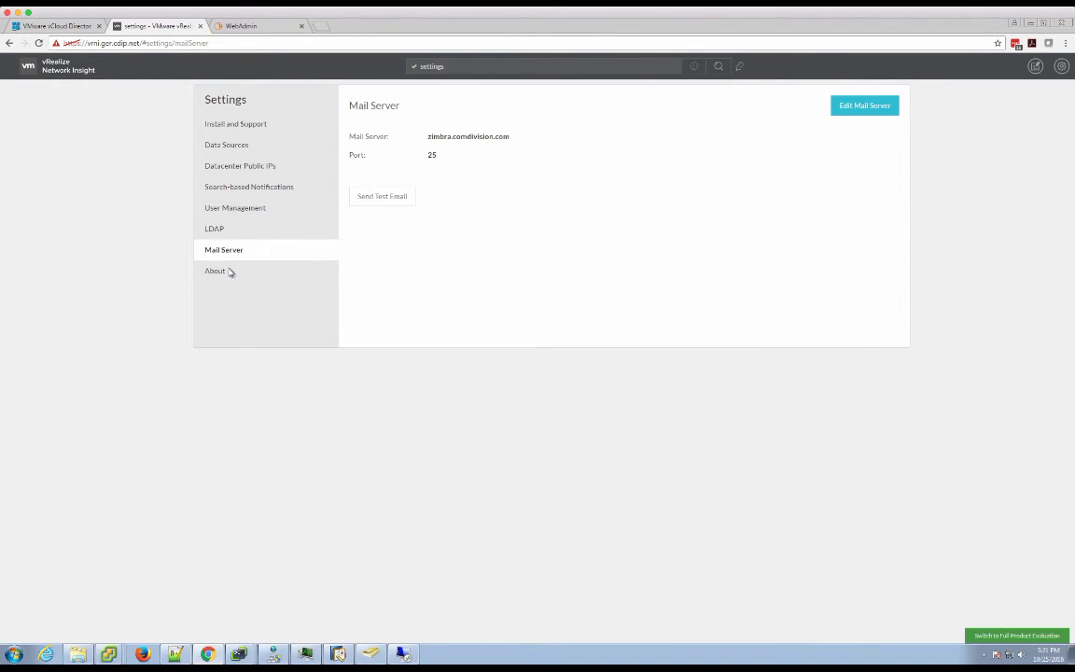
left_click(215, 271)
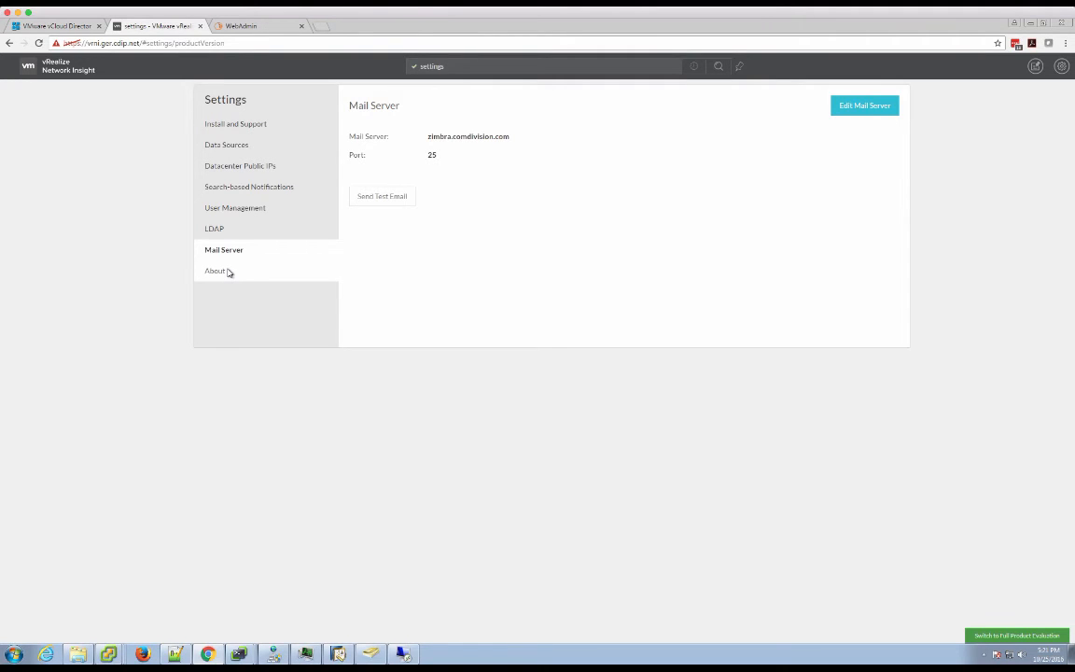
left_click(214, 270)
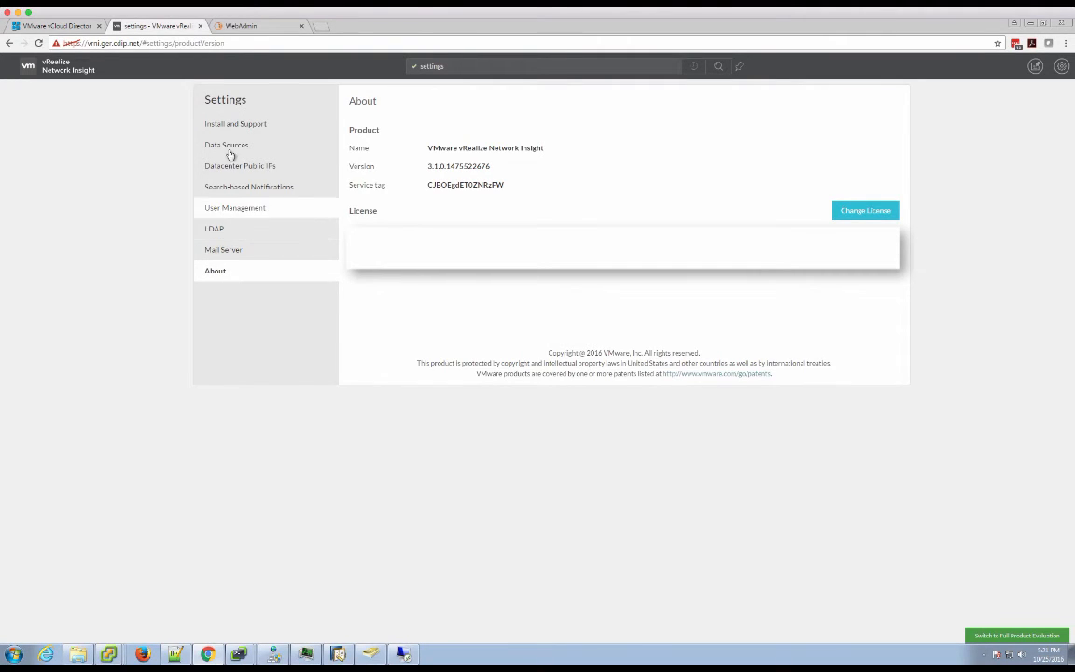
left_click(236, 123)
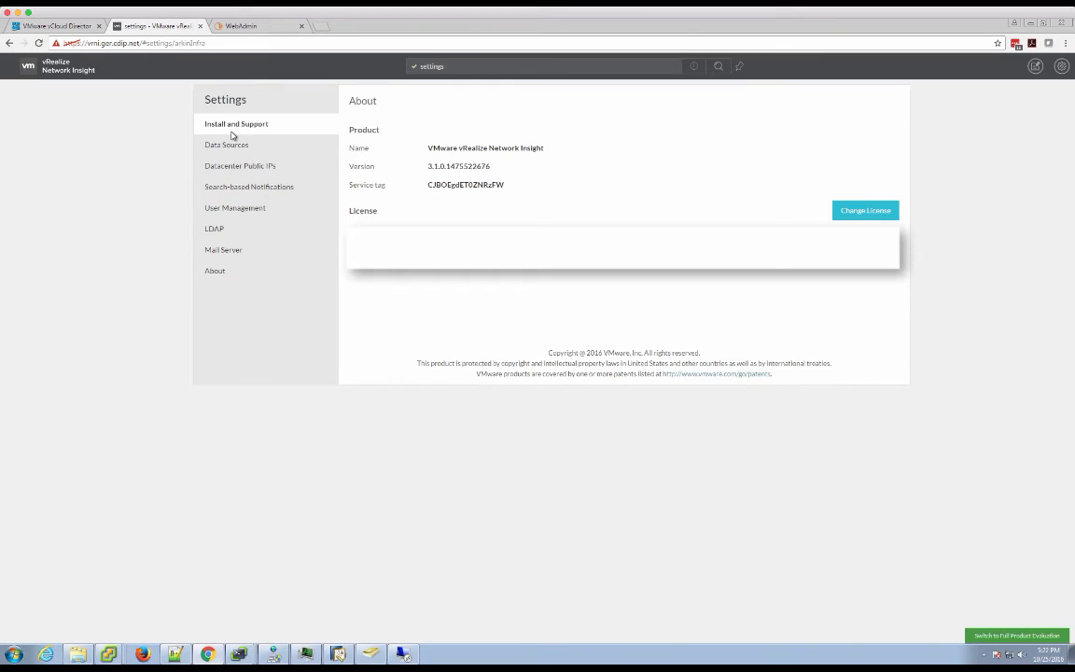
left_click(235, 123)
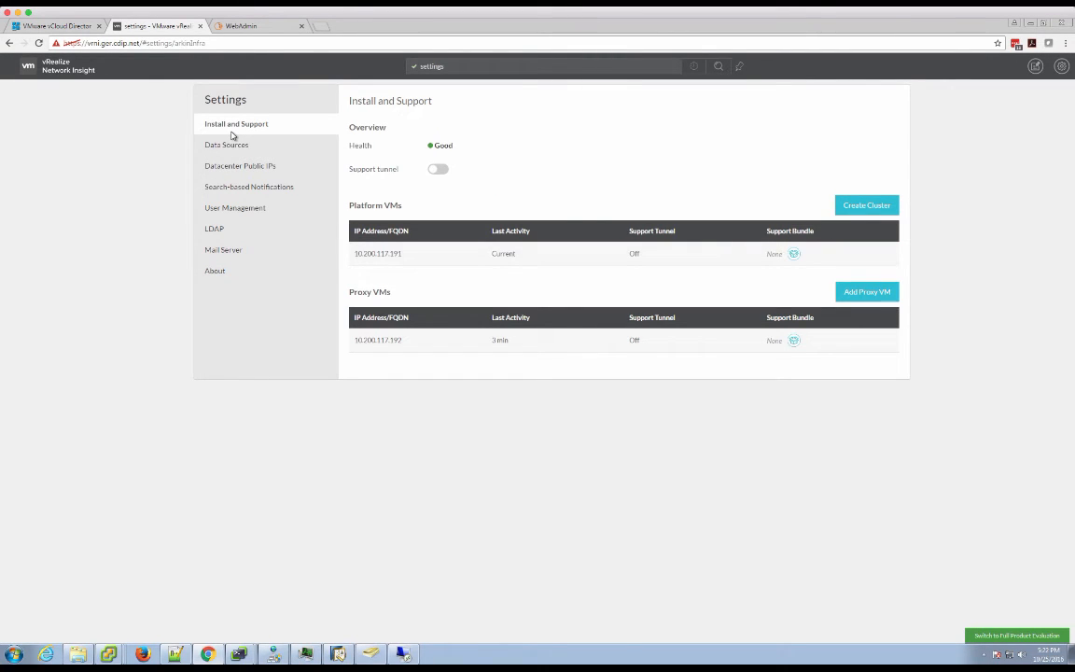